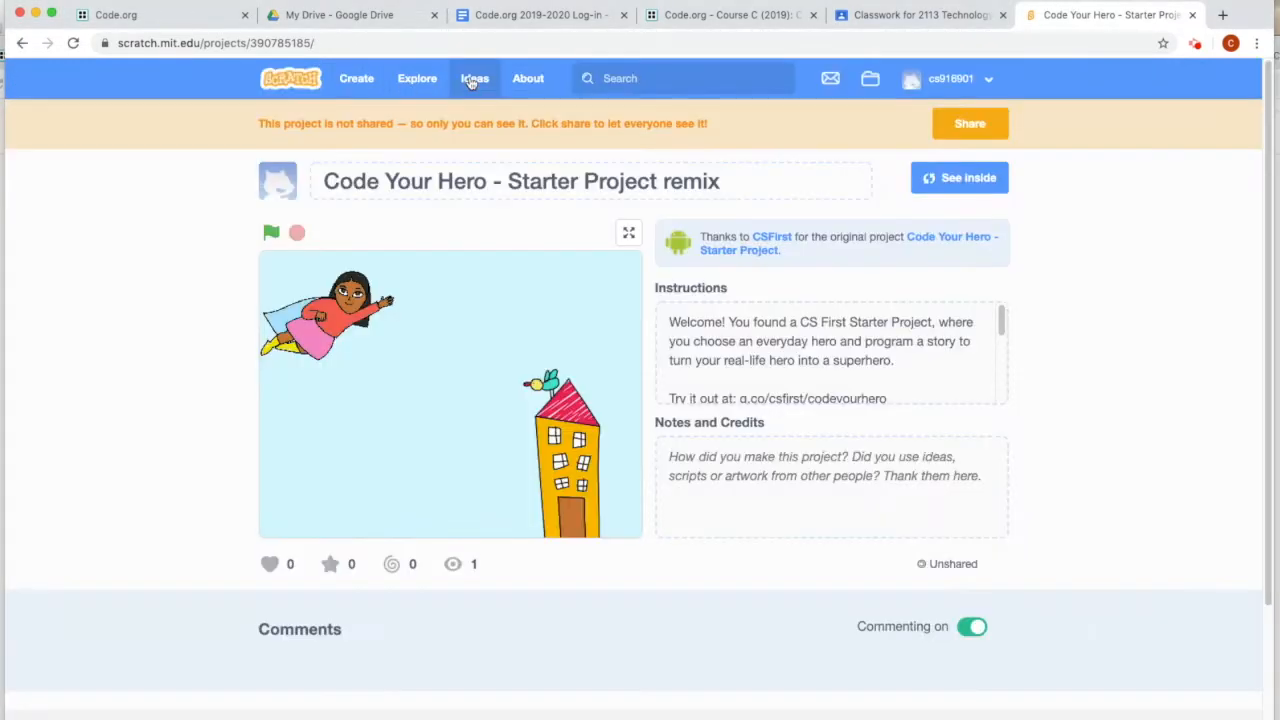
Share the Code Your Hero remix publicly from the project banner.
left_click(968, 123)
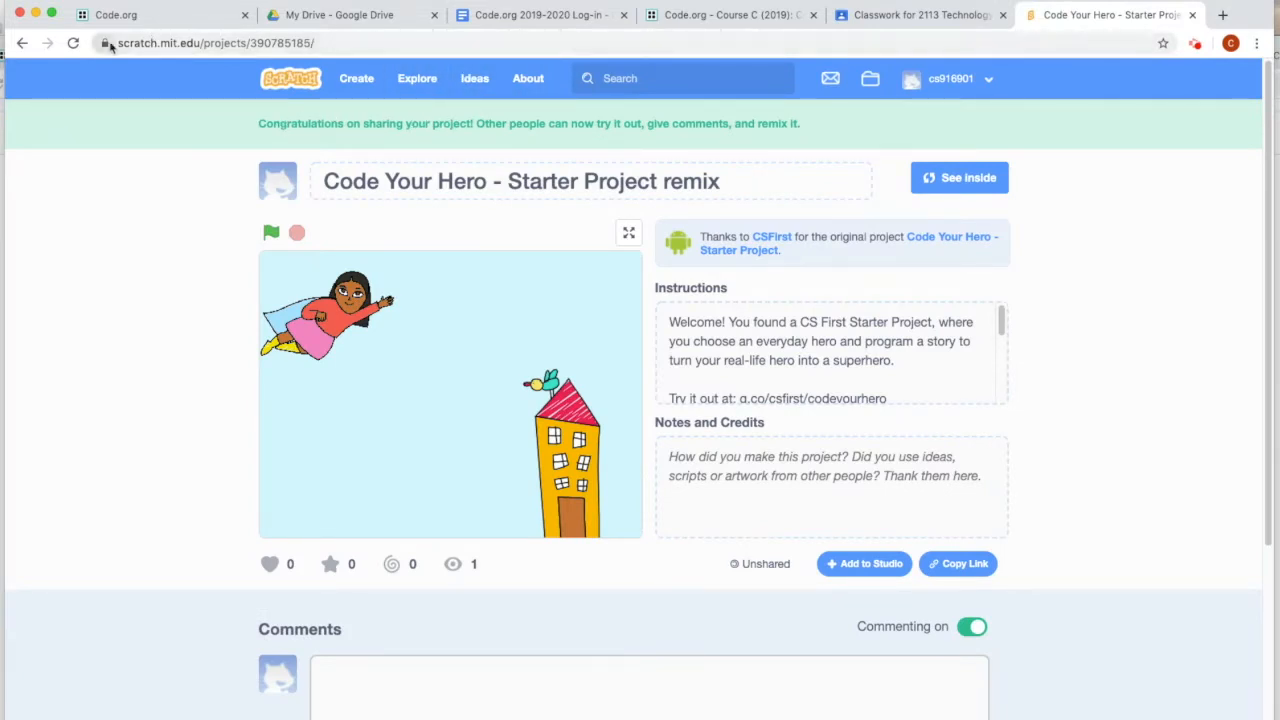
Copy the shared project's URL from the browser address bar.
left_click(230, 43)
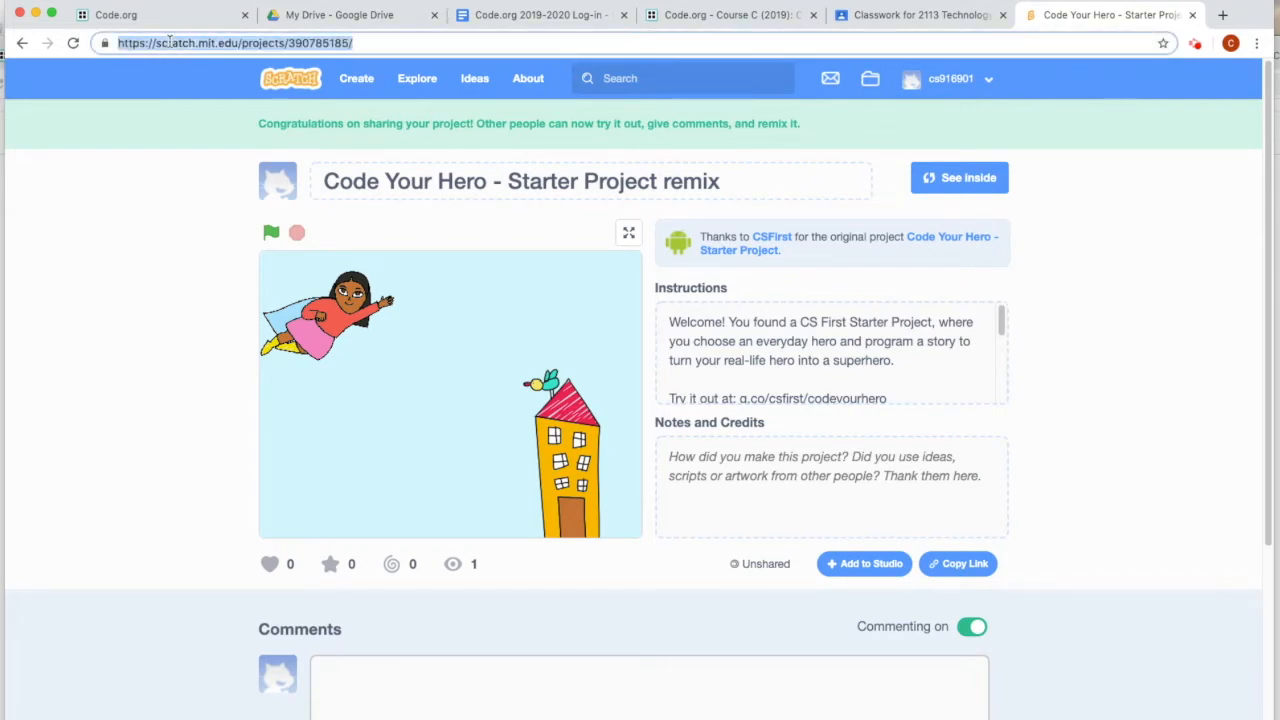
right_click(170, 43)
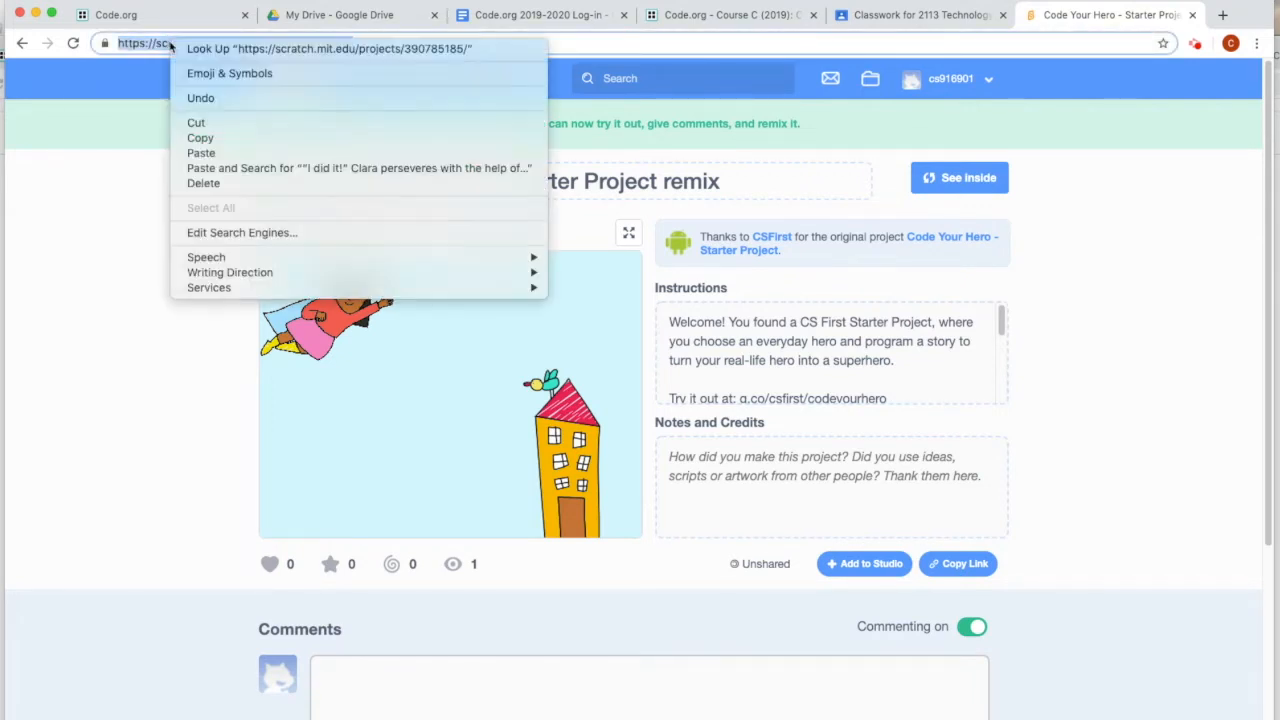
mouse_move(200, 138)
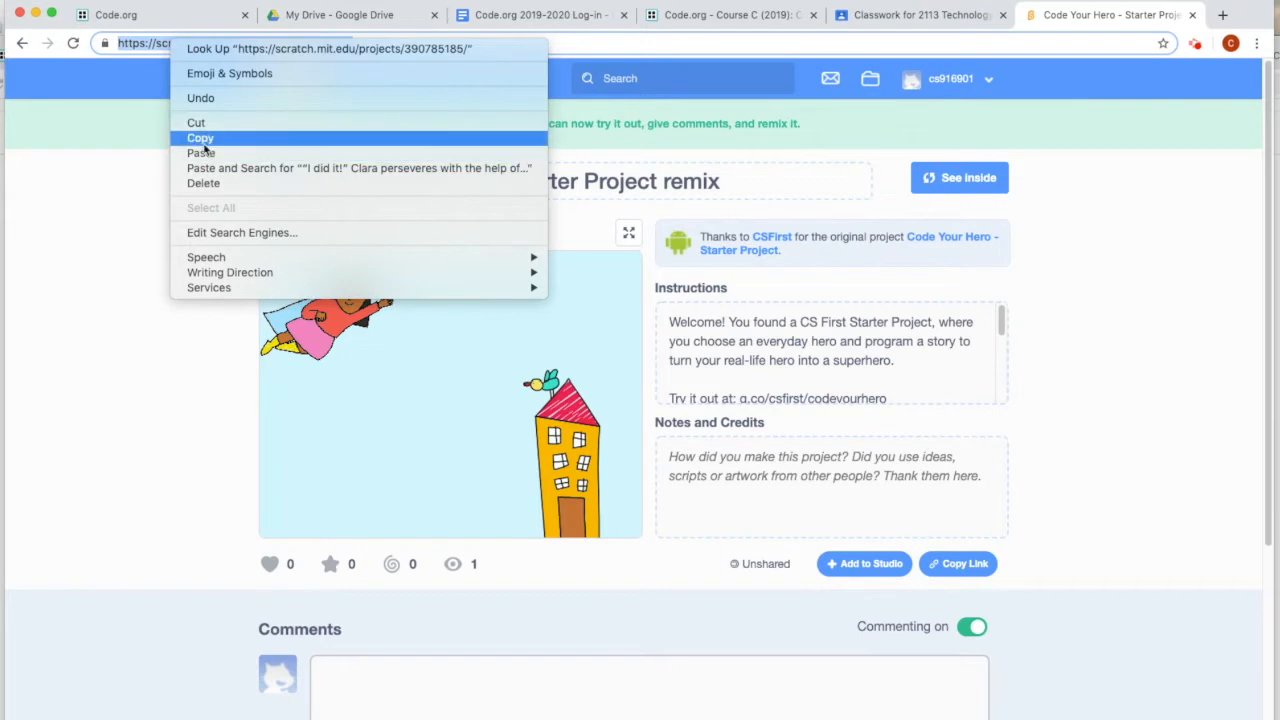
left_click(200, 138)
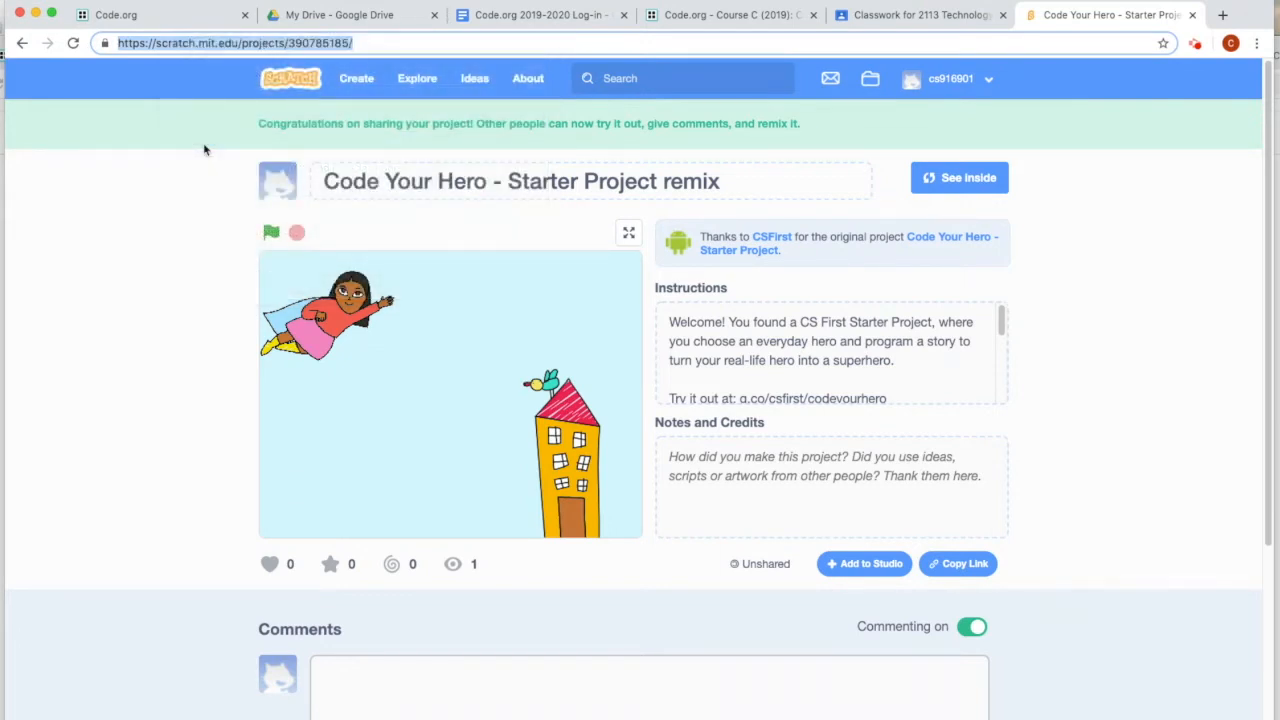
Paste the project link into the Celebrate Scratch Month assignment's class comments in Classroom.
left_click(915, 14)
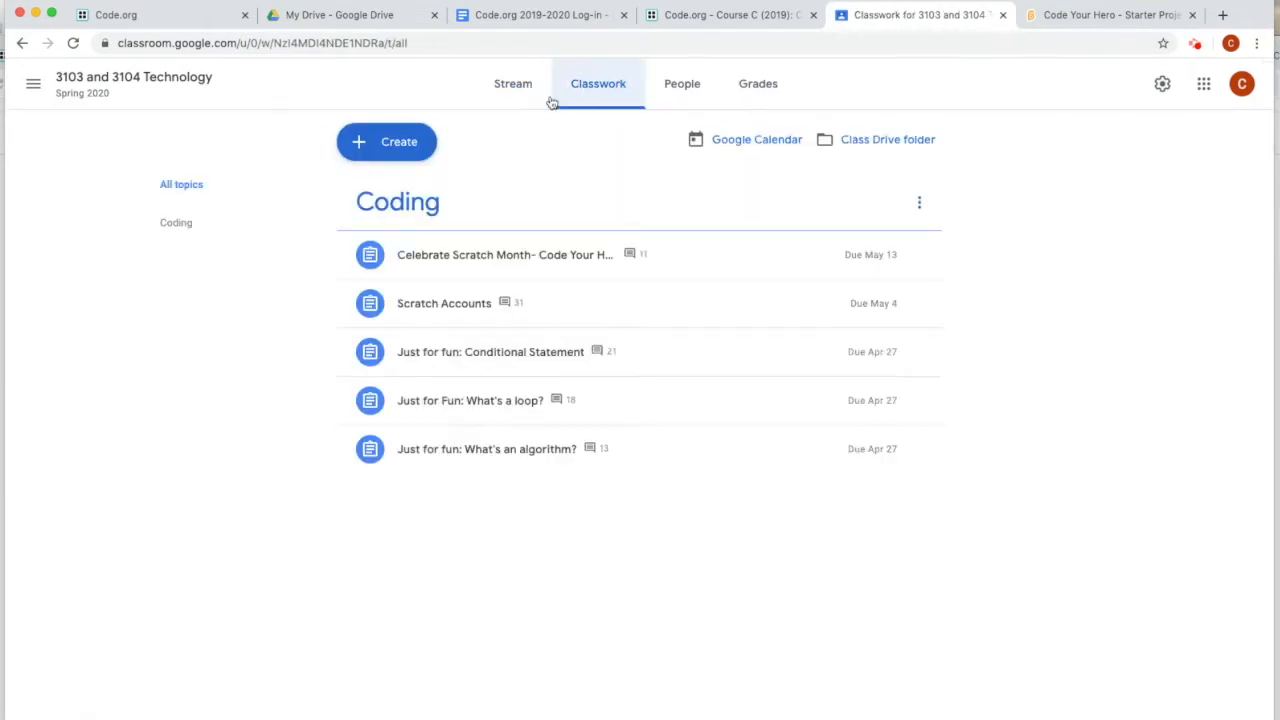
left_click(504, 254)
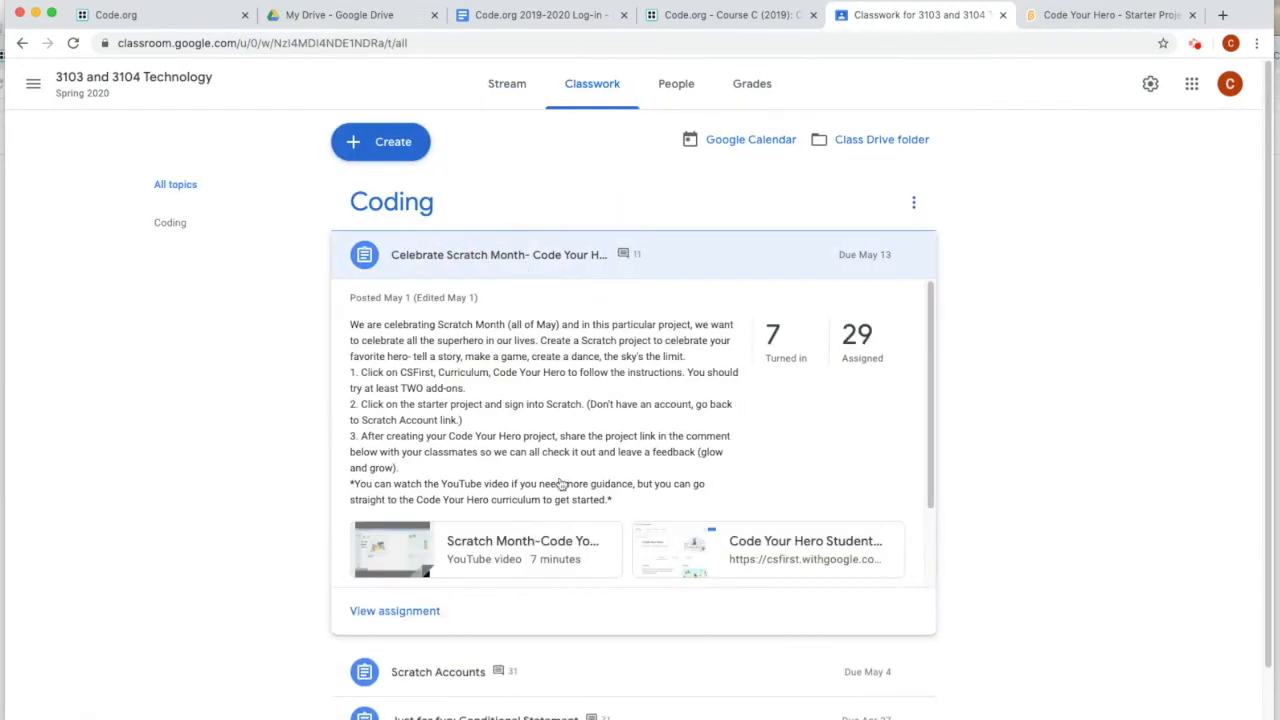
left_click(629, 254)
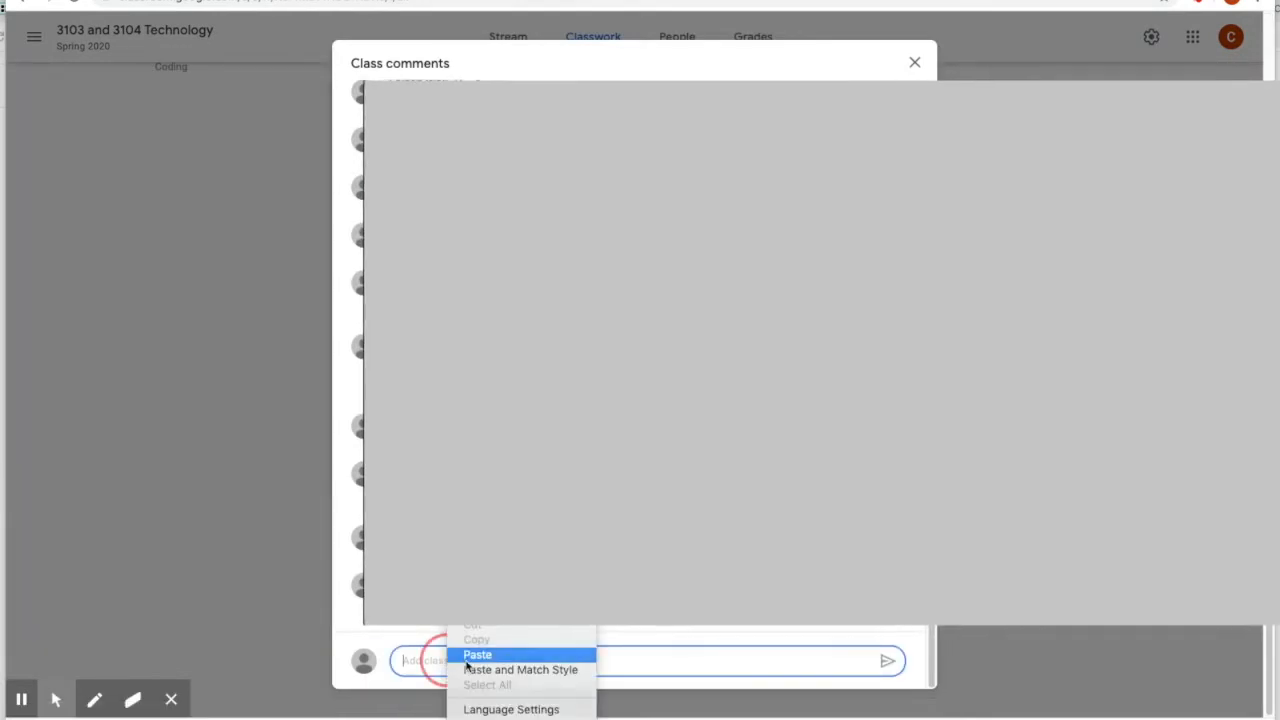
left_click(477, 654)
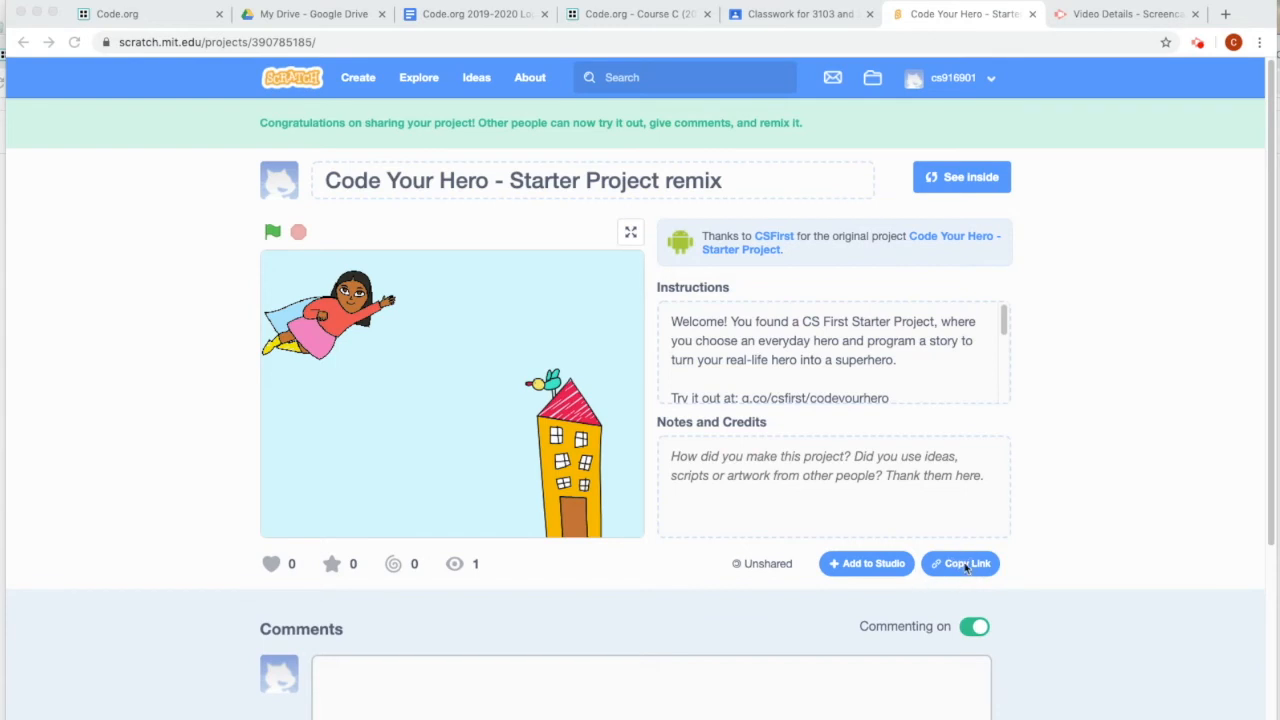
Copy the project link via Scratch's Copy Link dialog.
left_click(959, 563)
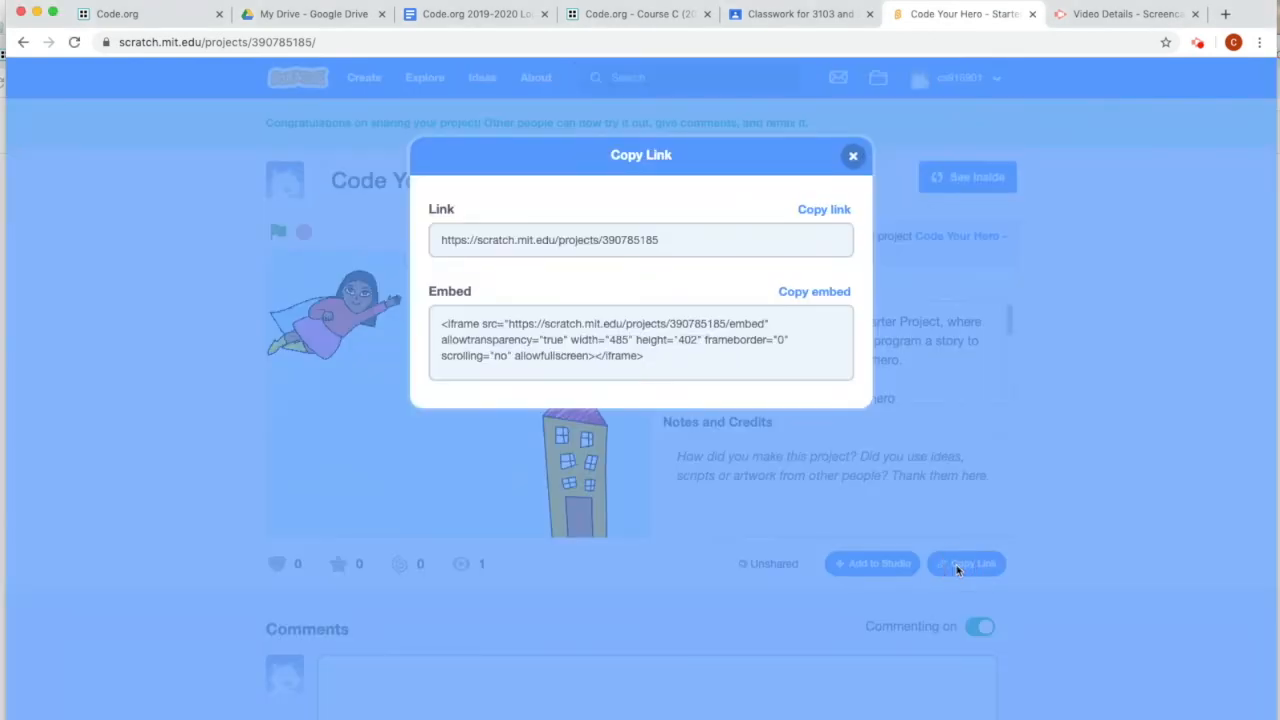
mouse_move(828, 218)
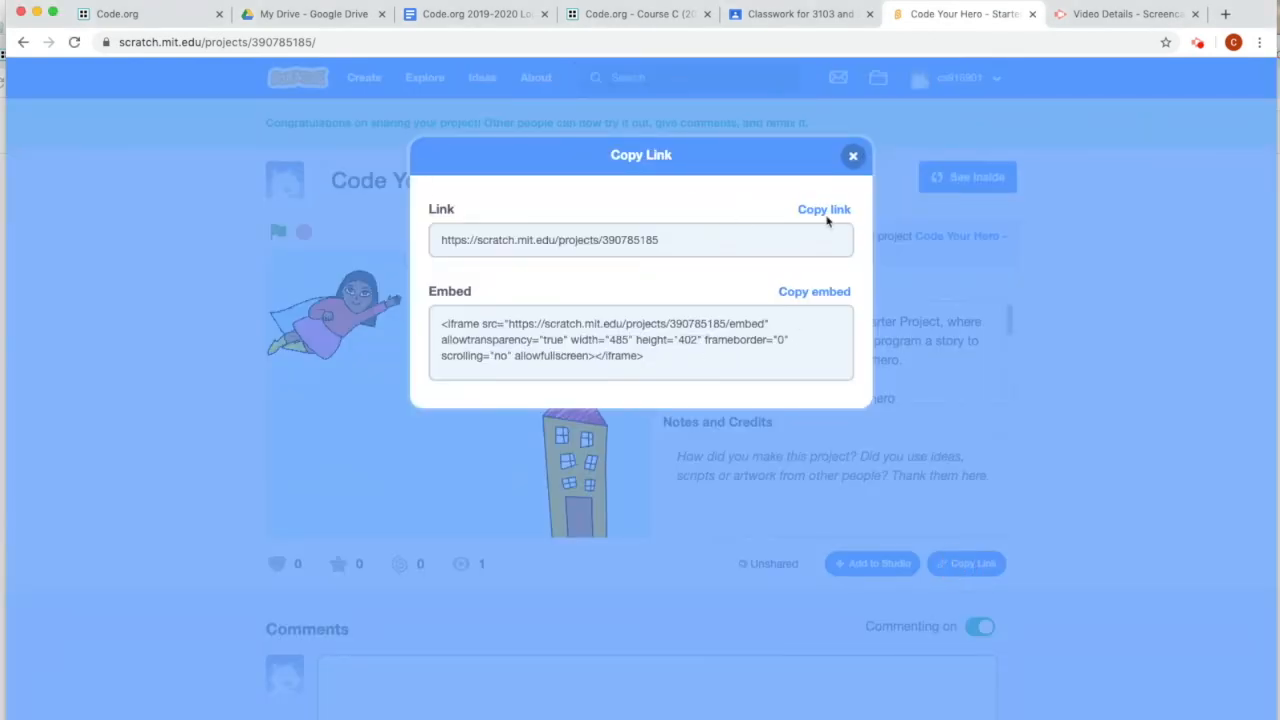
left_click(824, 209)
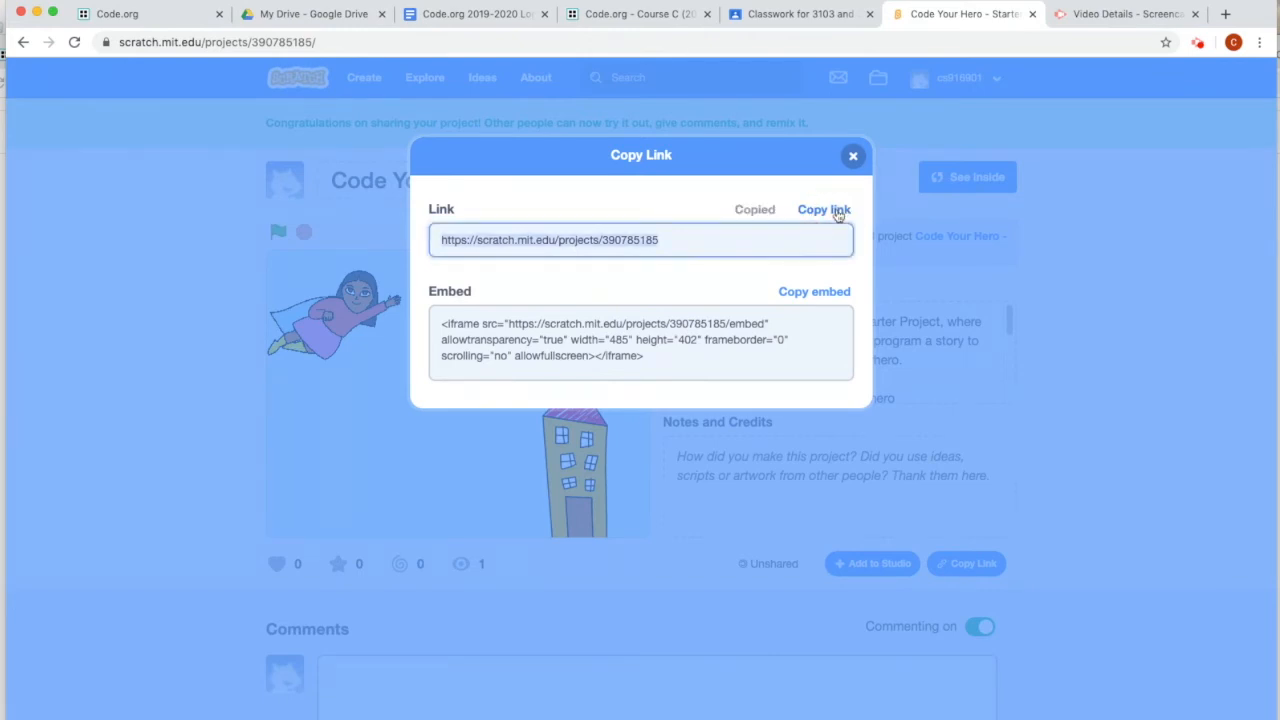